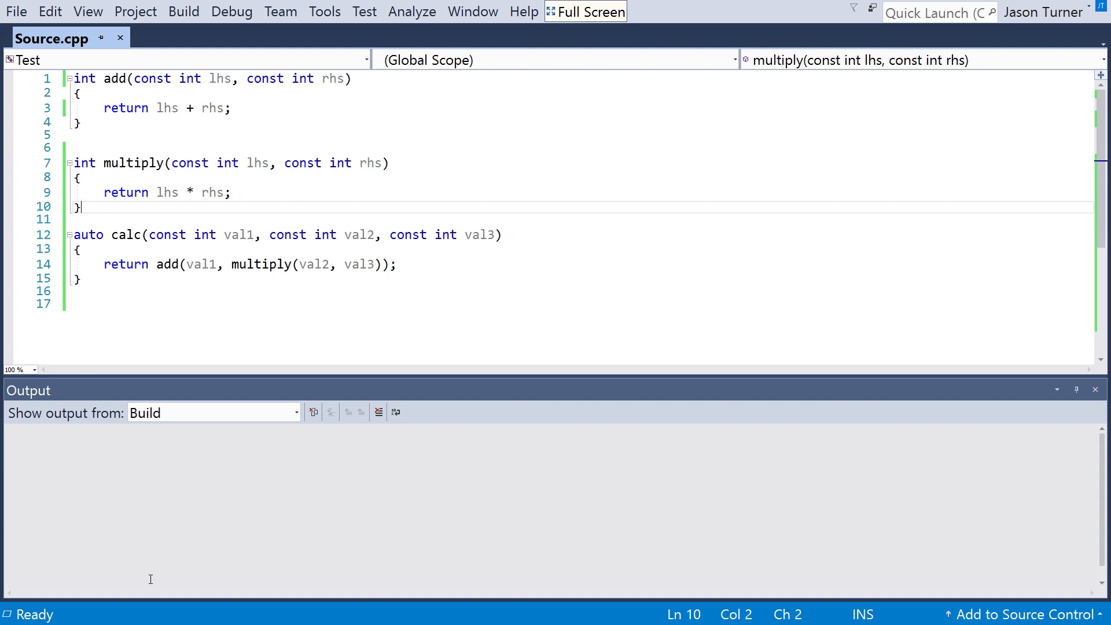
mouse_move(194, 413)
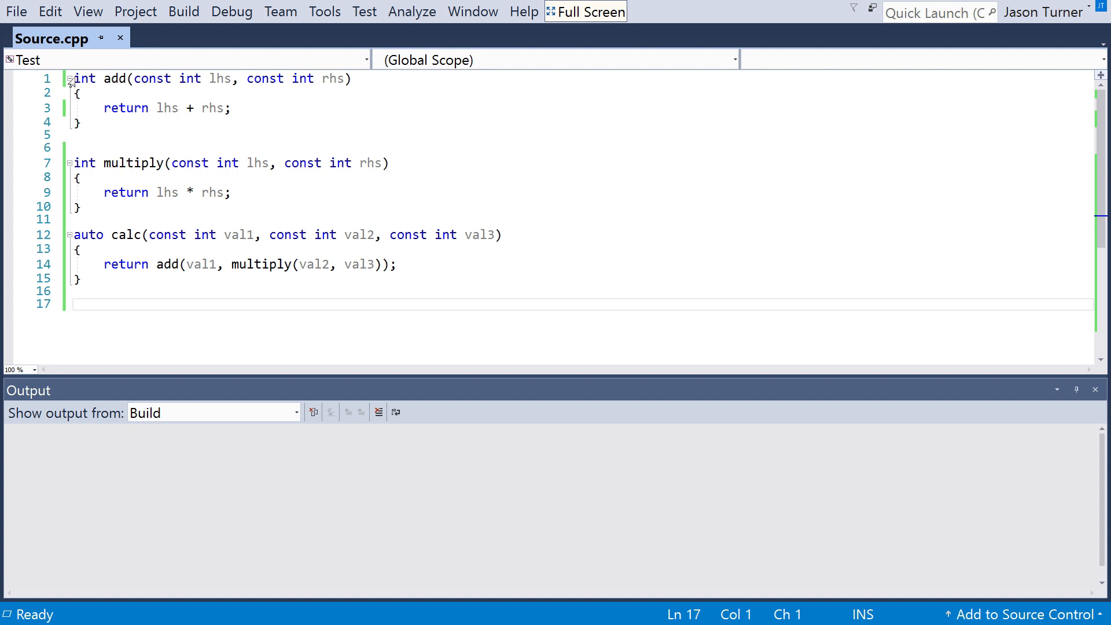
Step: Rebuild with code analysis, then jump from the add constexpr warning to add's definition
left_click(183, 11)
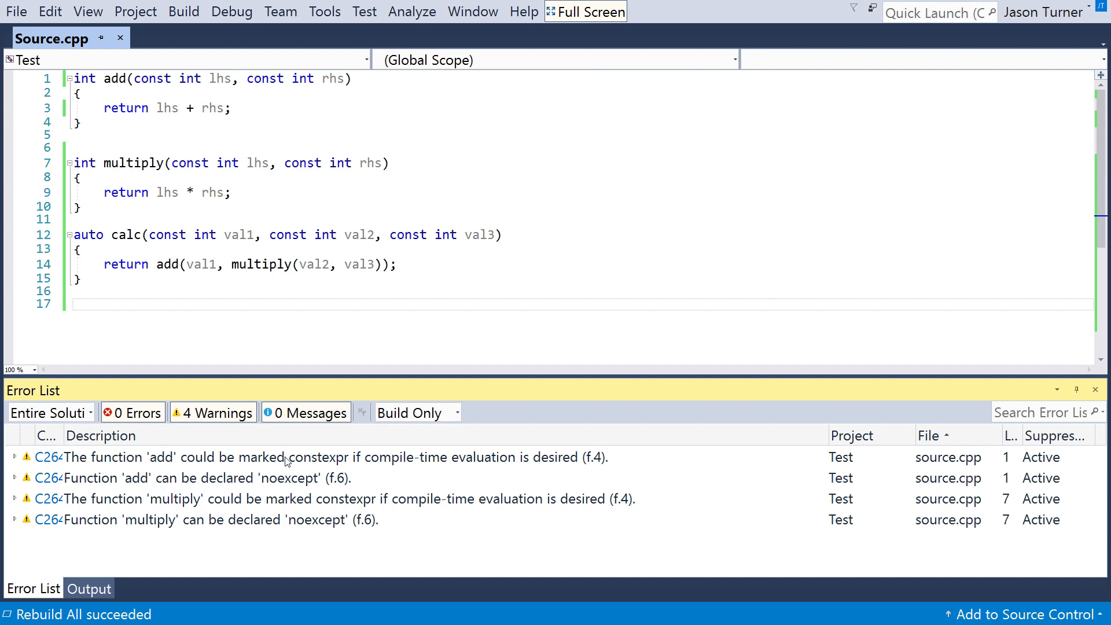
left_click(283, 457)
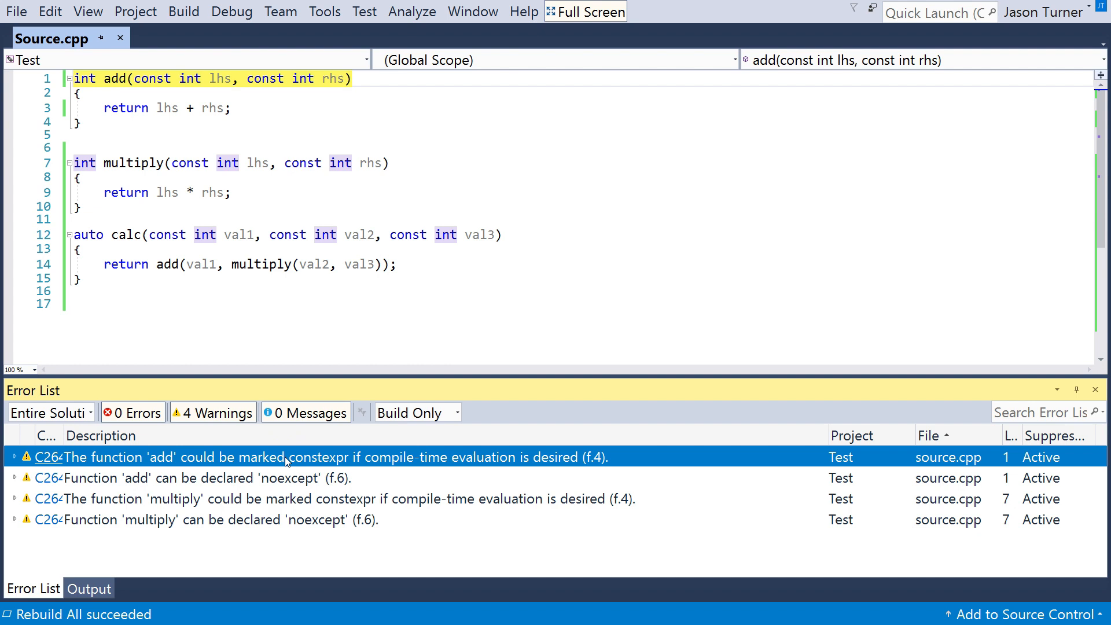
left_click(207, 478)
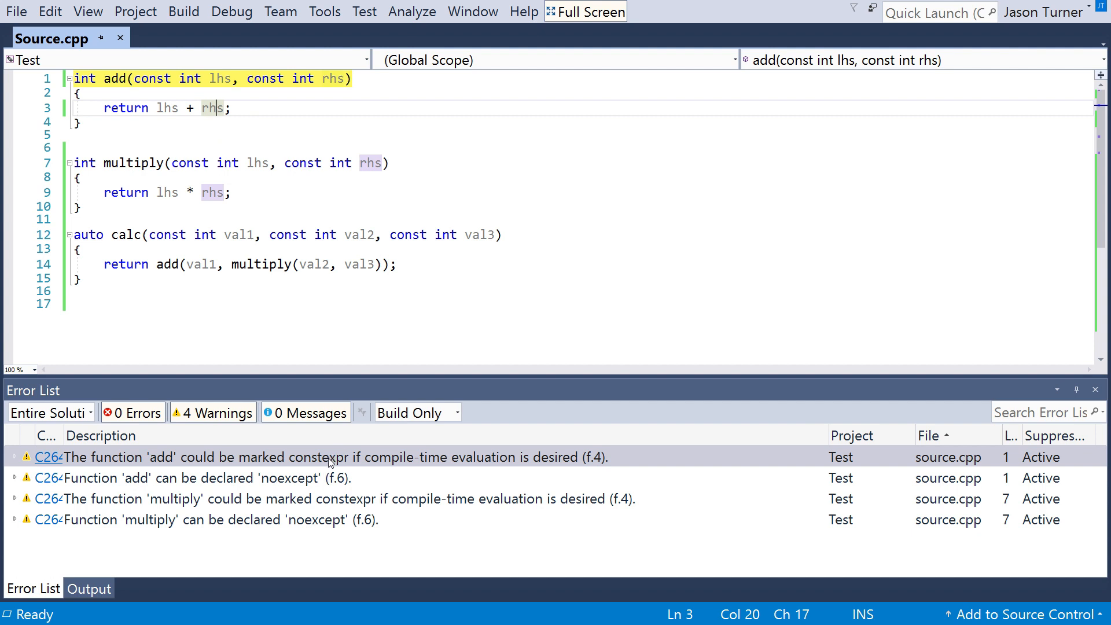
right_click(283, 81)
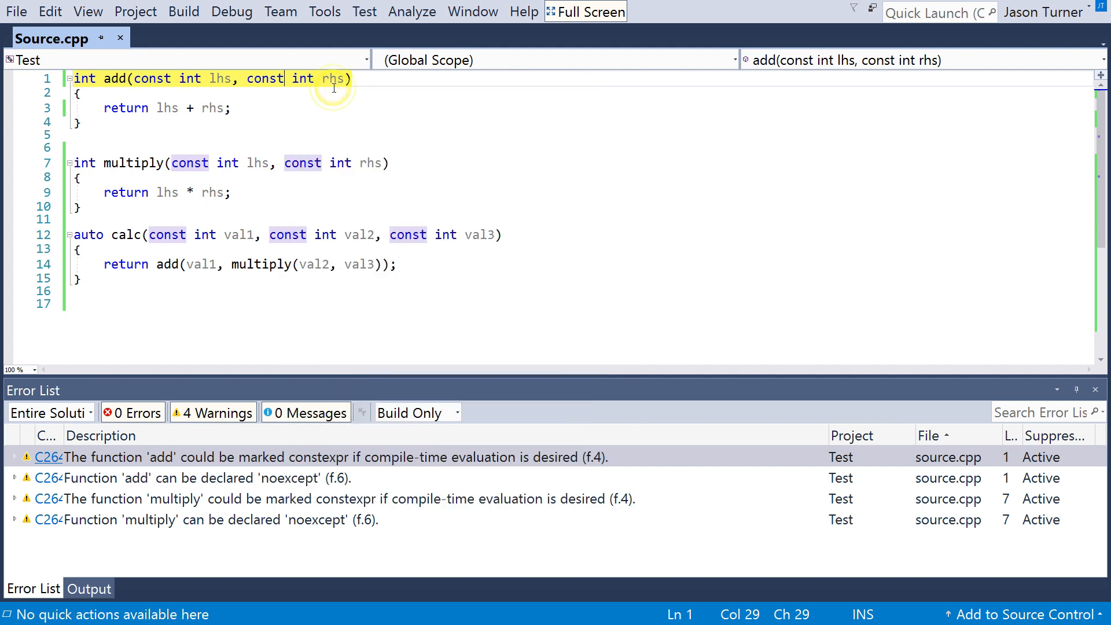
right_click(333, 81)
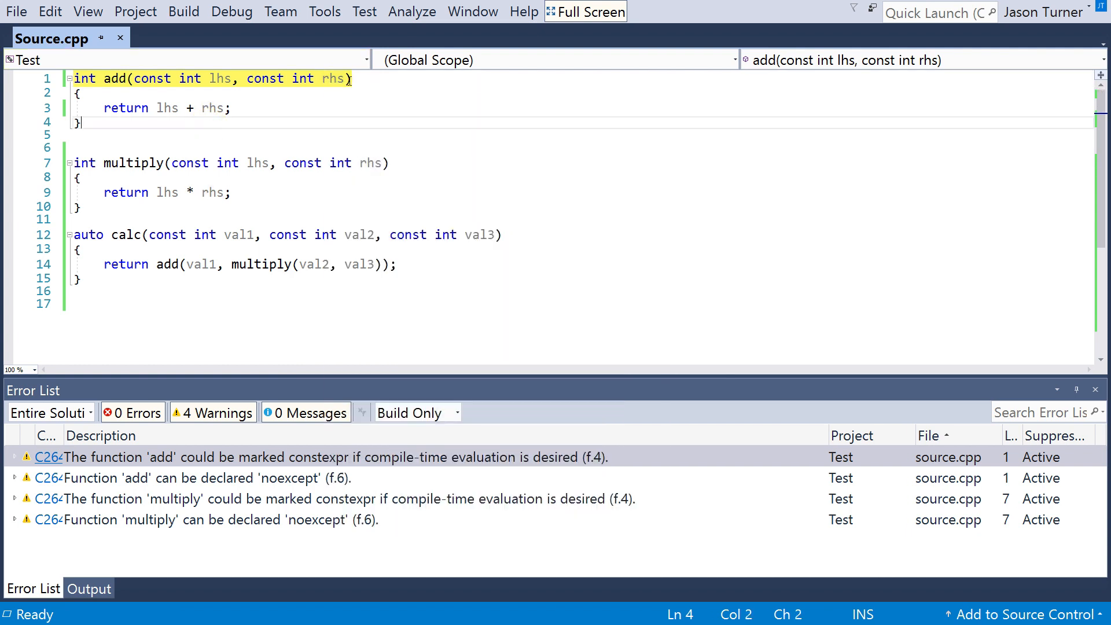
Step: Mark the add and multiply signatures noexcept alongside constexpr
type("noexcept")
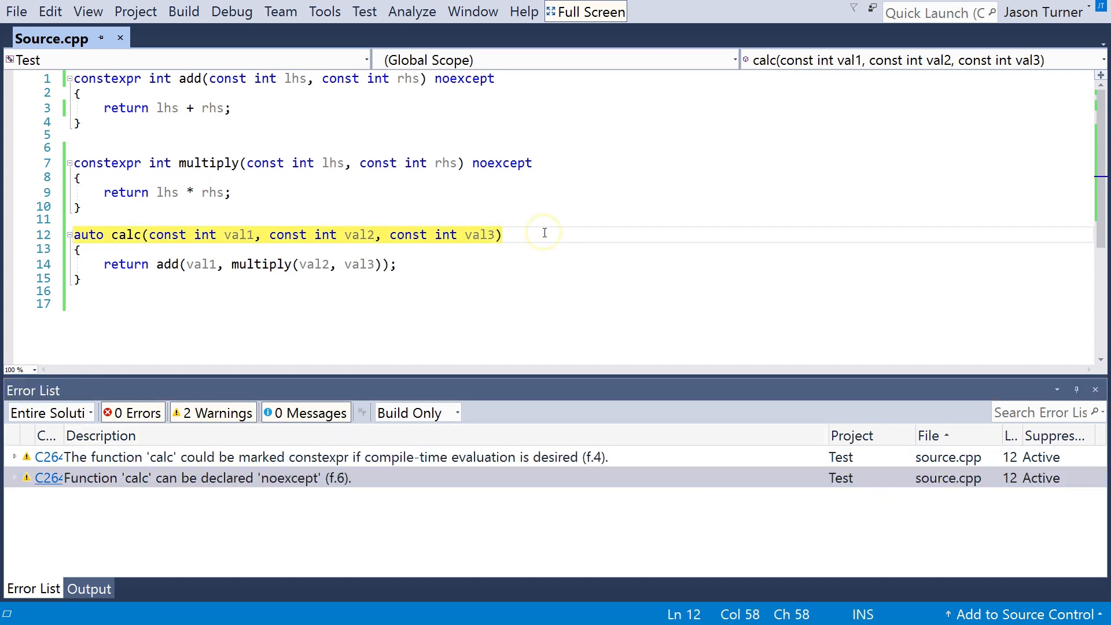
Step: Make calc noexcept and constexpr, then mark add as [[nodiscard]]
type("noexcept")
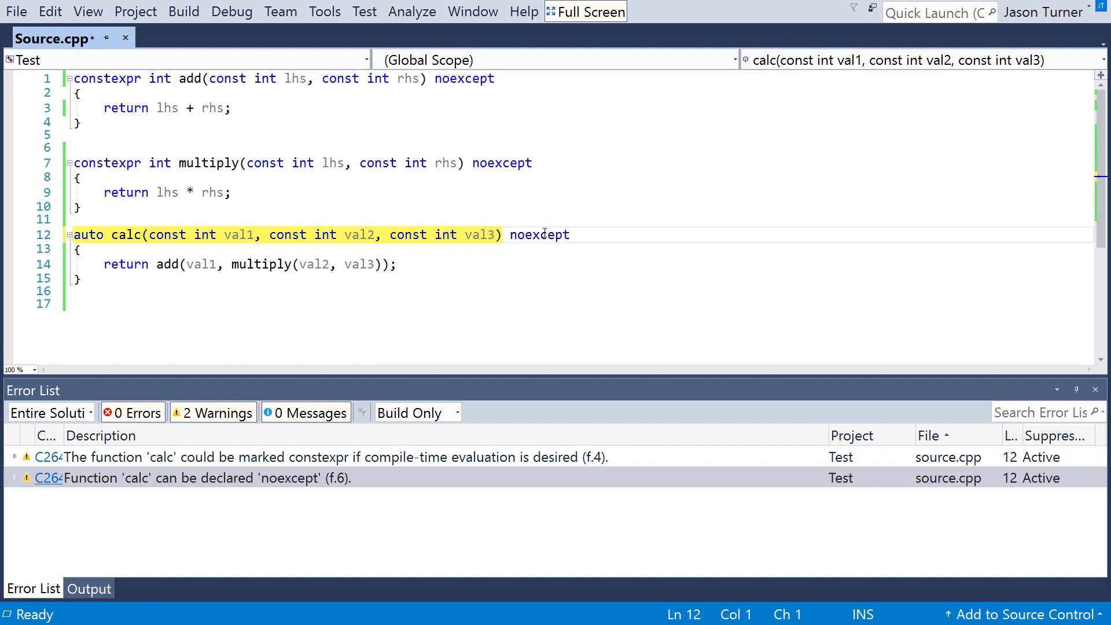
left_click(412, 12)
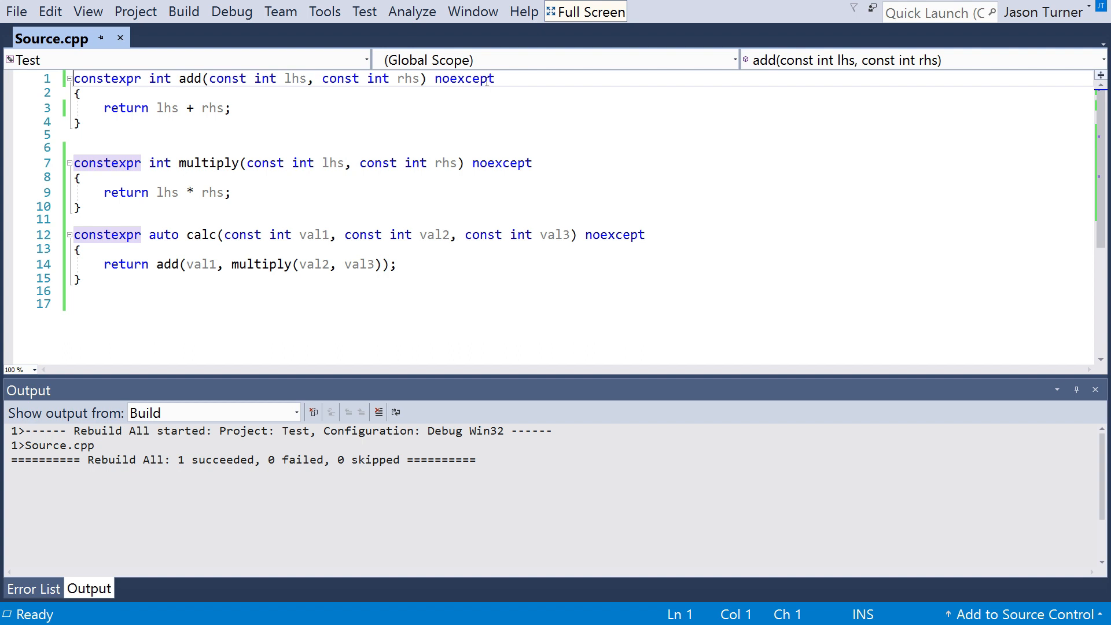
type("[[nodiscard]]")
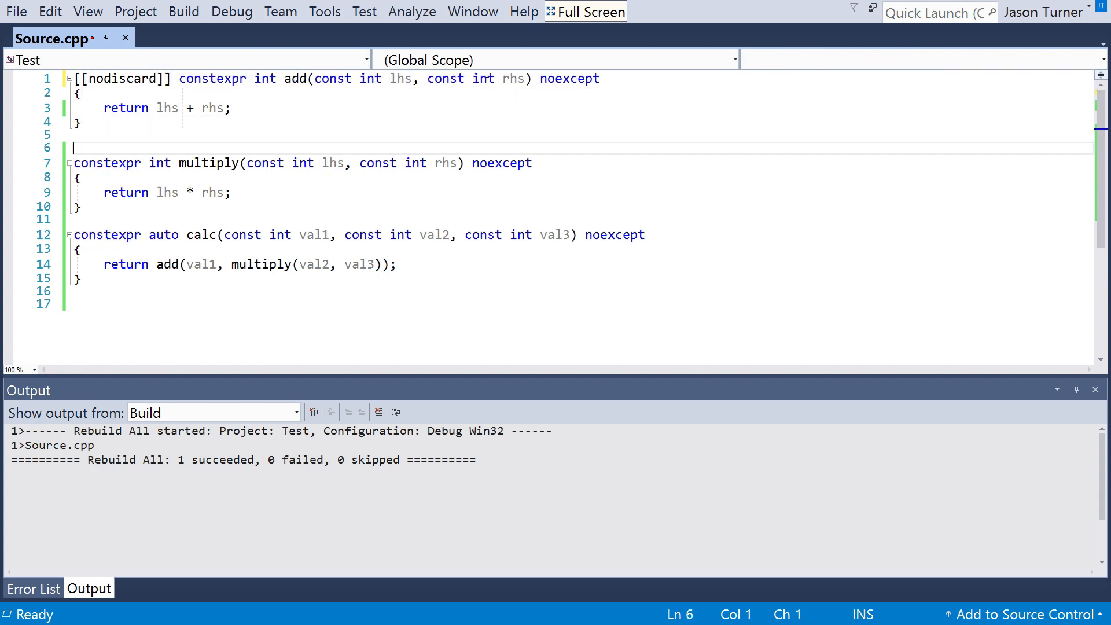